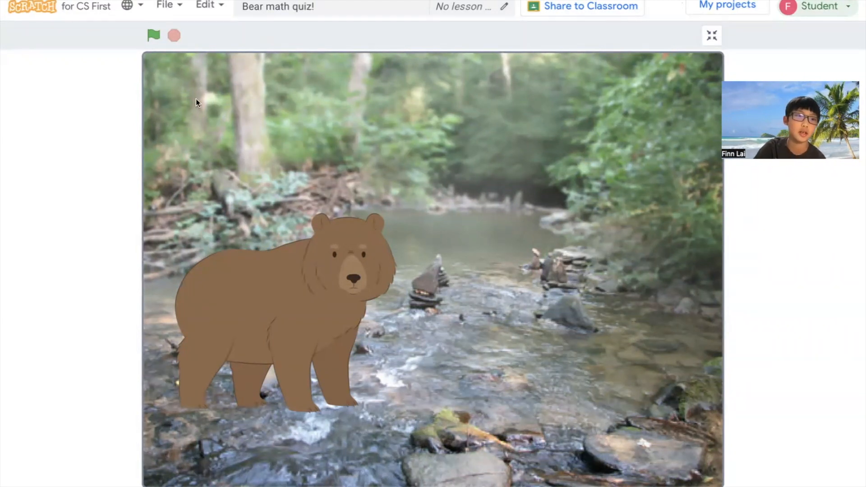
pyautogui.moveTo(93, 21)
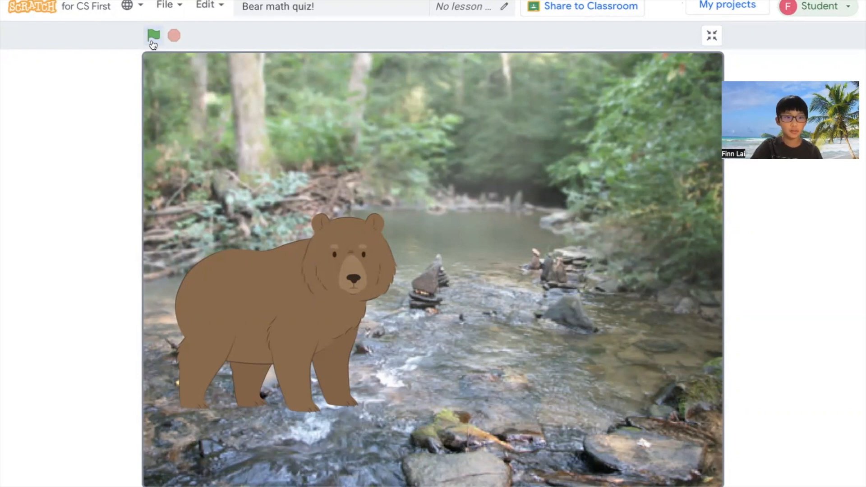
# - Start the quiz with the green flag and answer 9 and 15 to the first questions
pyautogui.click(153, 35)
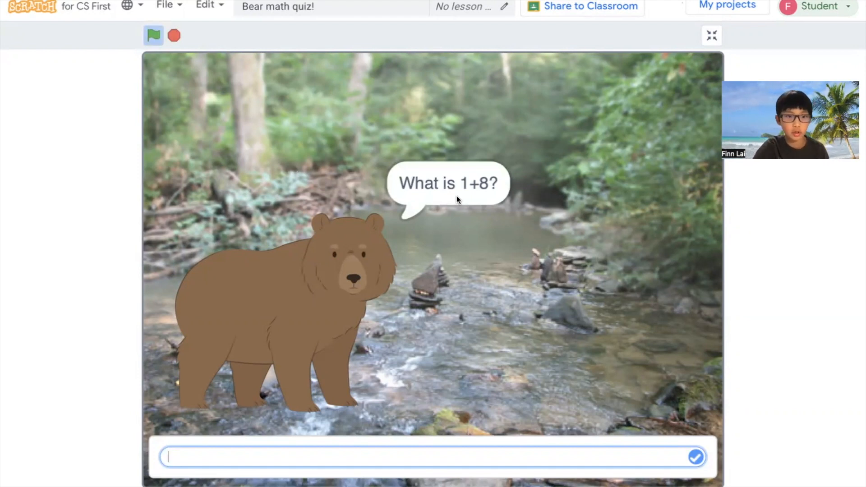
pyautogui.write('9')
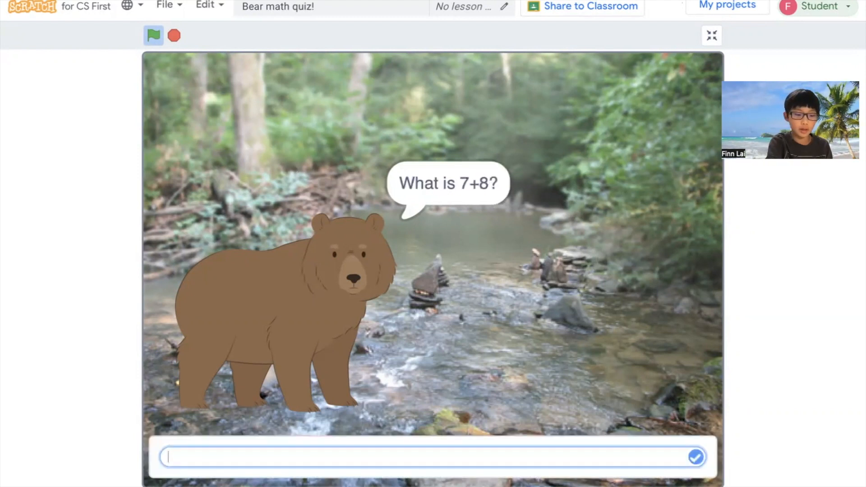
pyautogui.write('15')
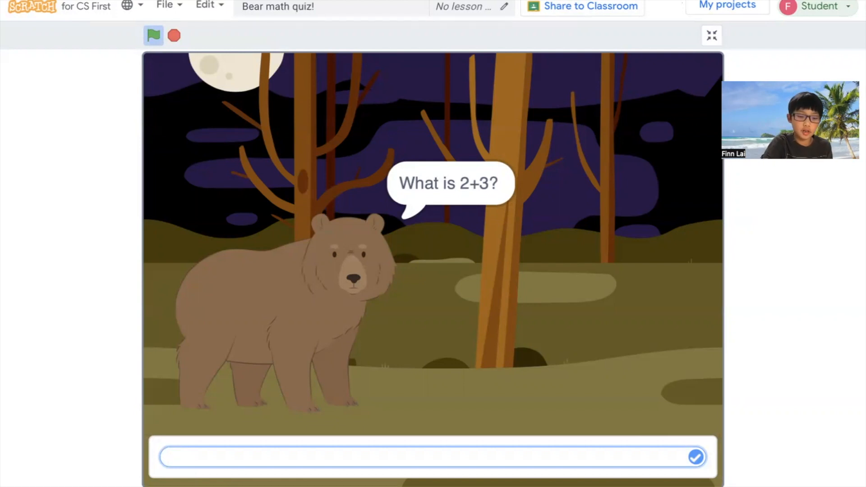
# - Submit answers to 2+3, 6+9, 17+3 and 56+55 (typing 28) to get Good!
pyautogui.click(696, 457)
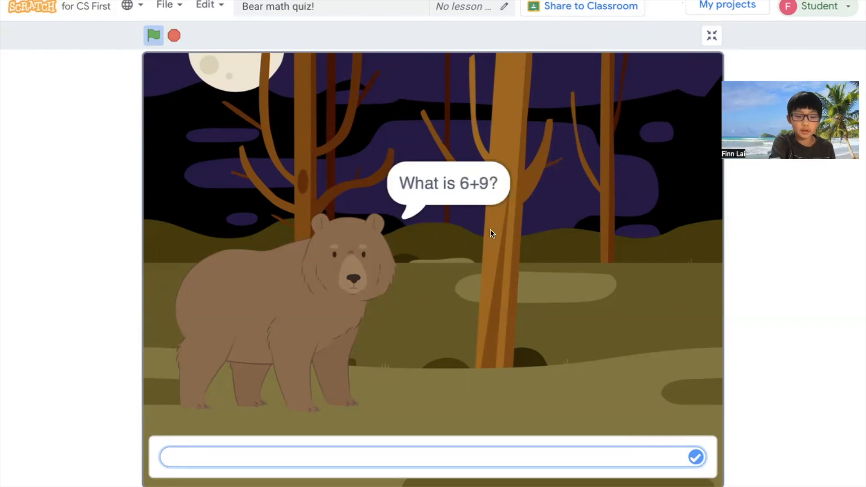
pyautogui.click(696, 457)
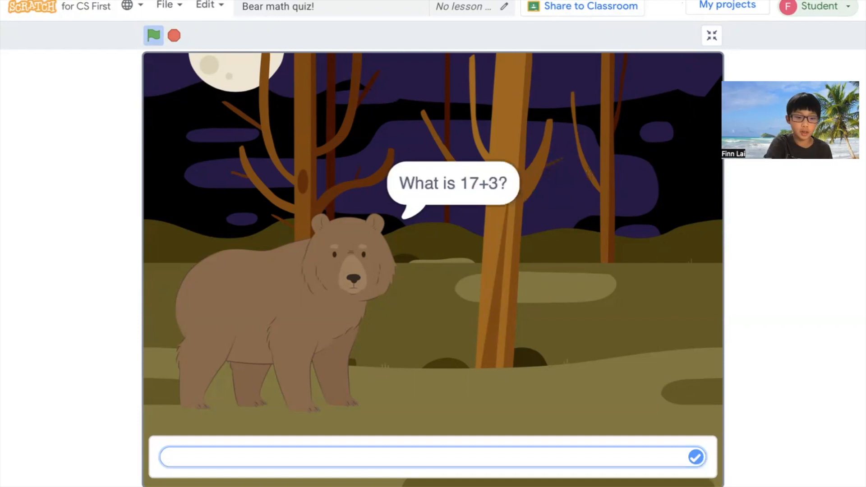
pyautogui.click(697, 457)
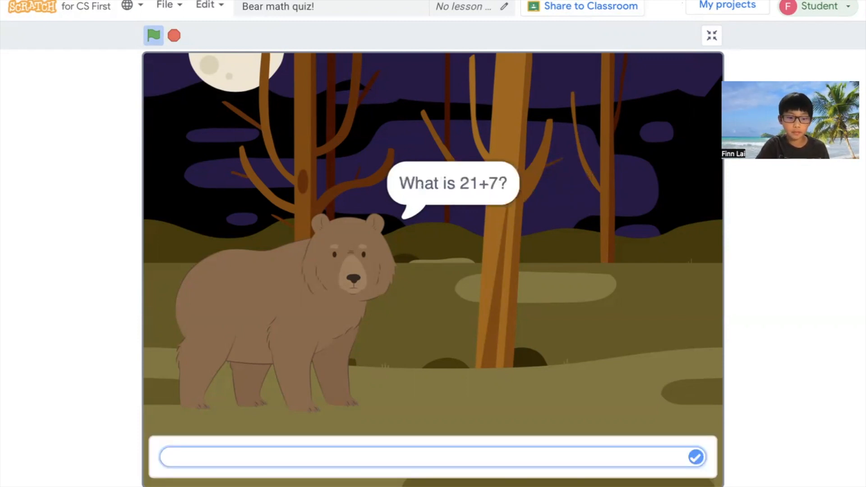
pyautogui.write('28')
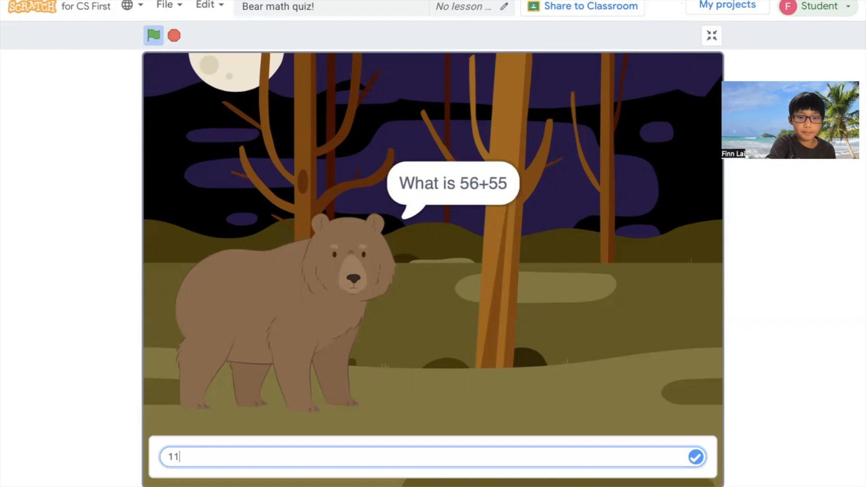
pyautogui.click(696, 457)
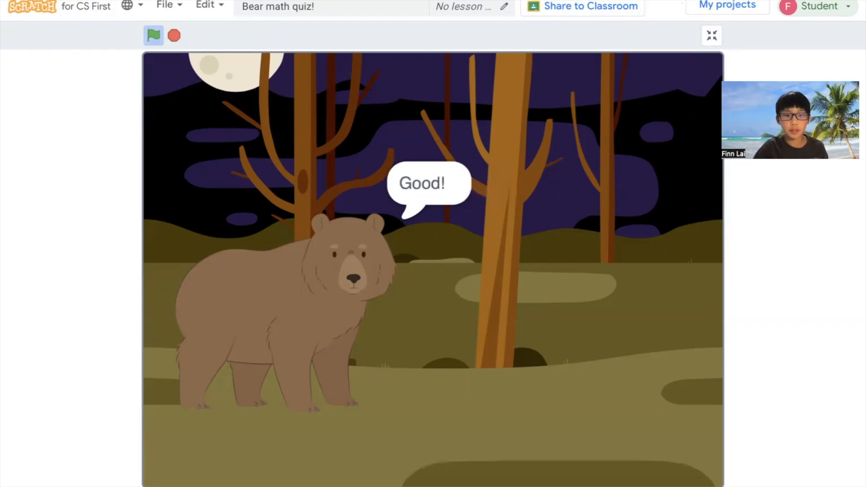
pyautogui.click(153, 35)
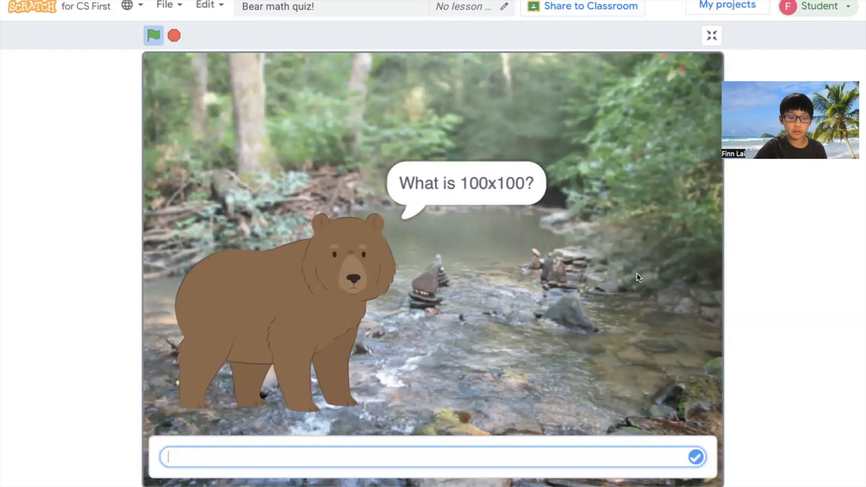
# - Answer the 100x100 question with 10000
pyautogui.write('10')
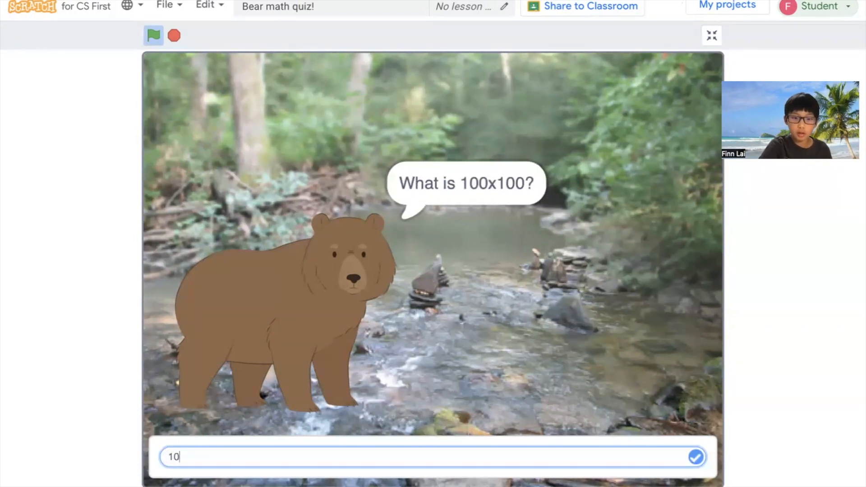
pyautogui.write('000')
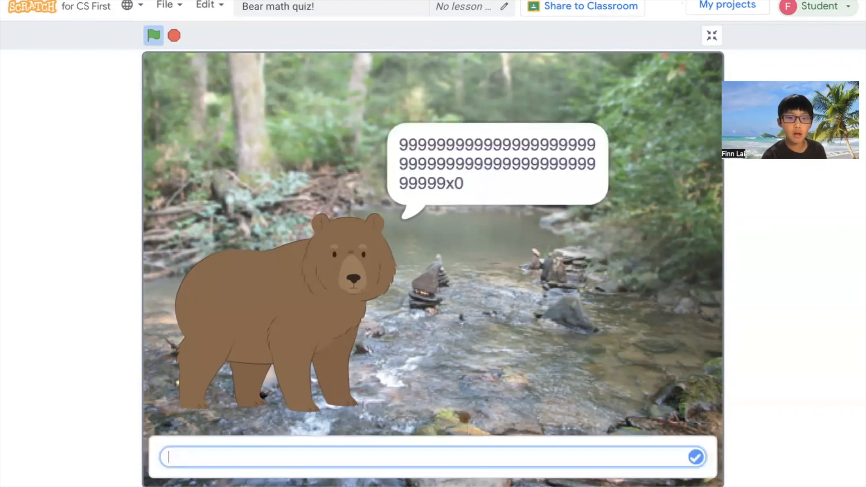
pyautogui.moveTo(554, 195)
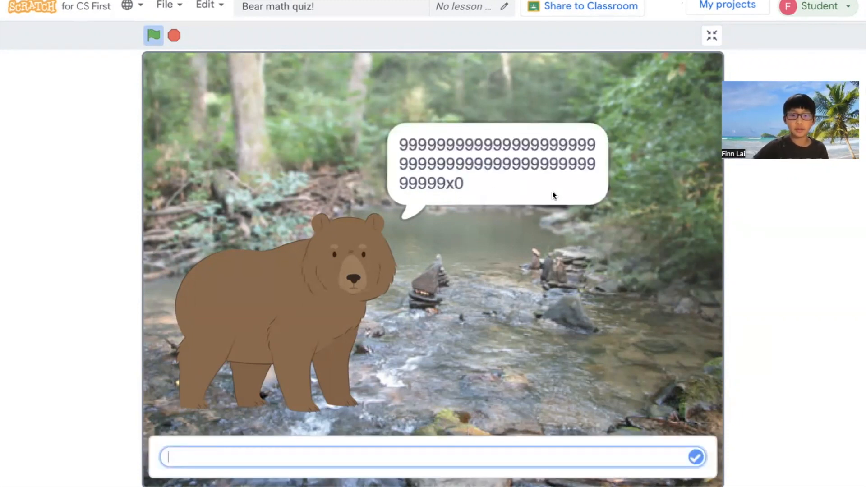
pyautogui.moveTo(714, 231)
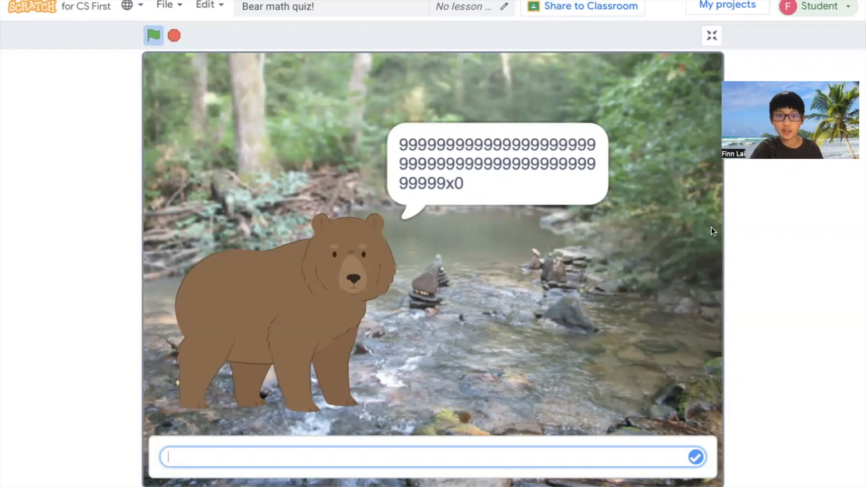
# - Answer the 999…x0 question with 0, see Thank you for playing!, and exit full screen
pyautogui.write('0')
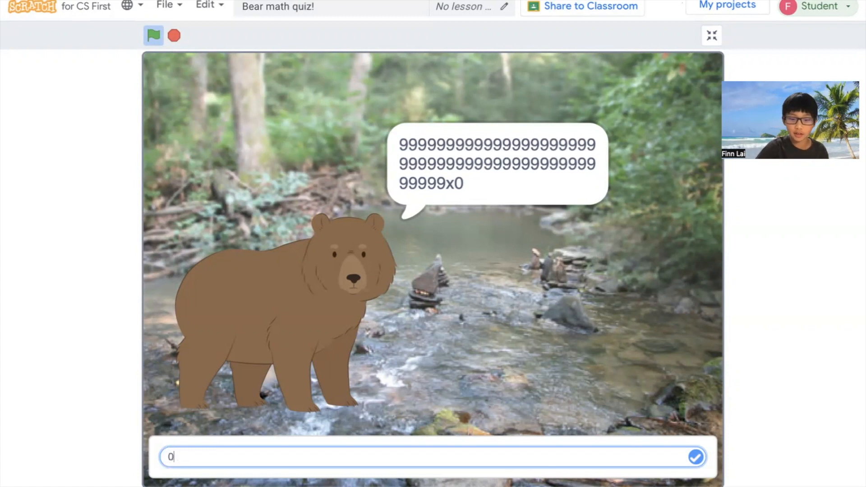
pyautogui.click(696, 457)
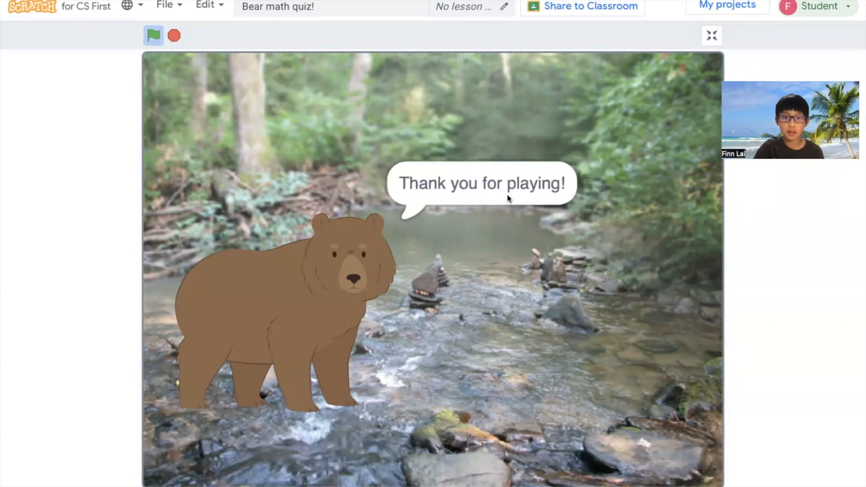
pyautogui.click(174, 35)
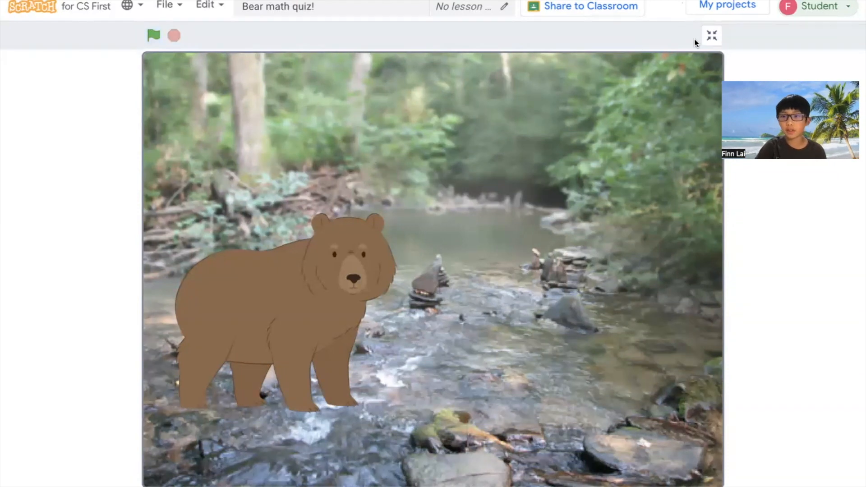
pyautogui.click(711, 35)
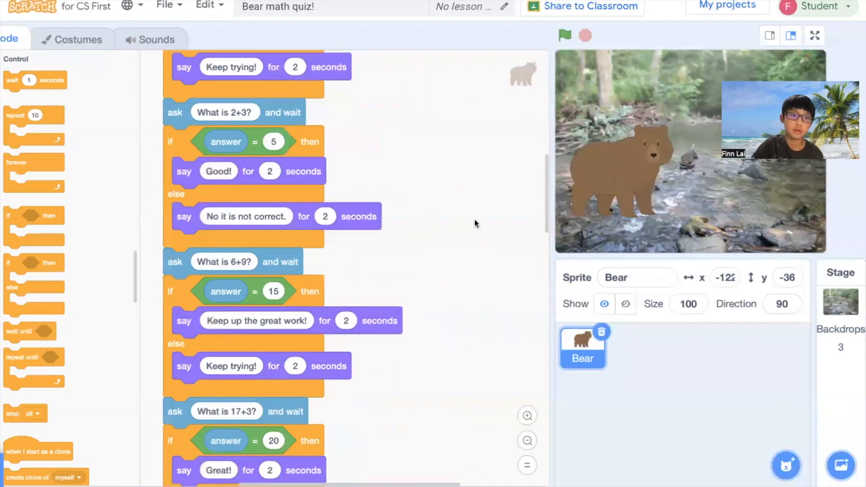
# - Scroll the code area up to the Bear's when green flag clicked block
pyautogui.scroll(3)
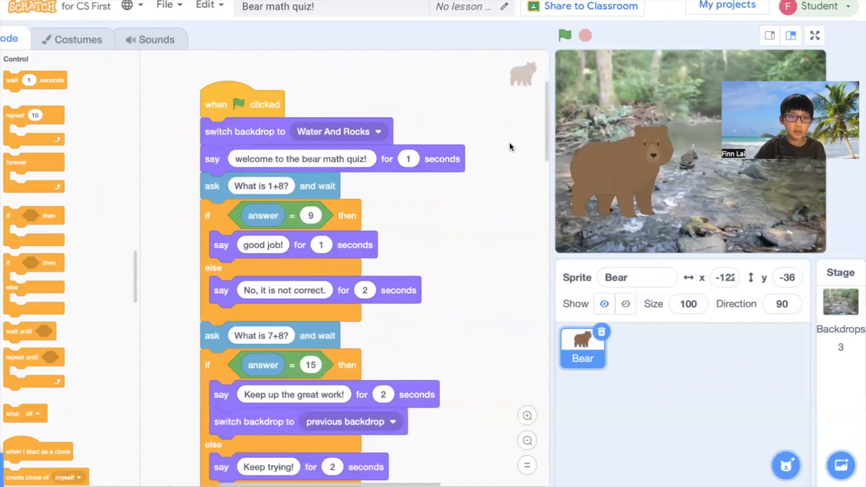
pyautogui.scroll(3)
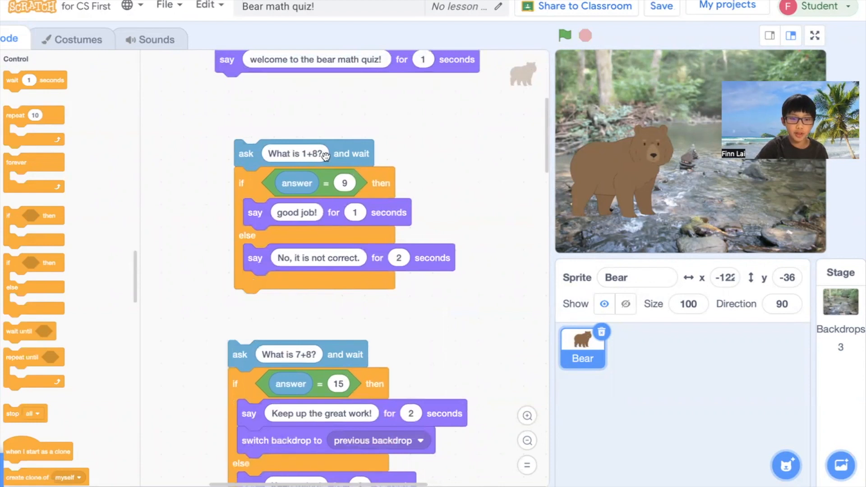
pyautogui.moveTo(343, 130)
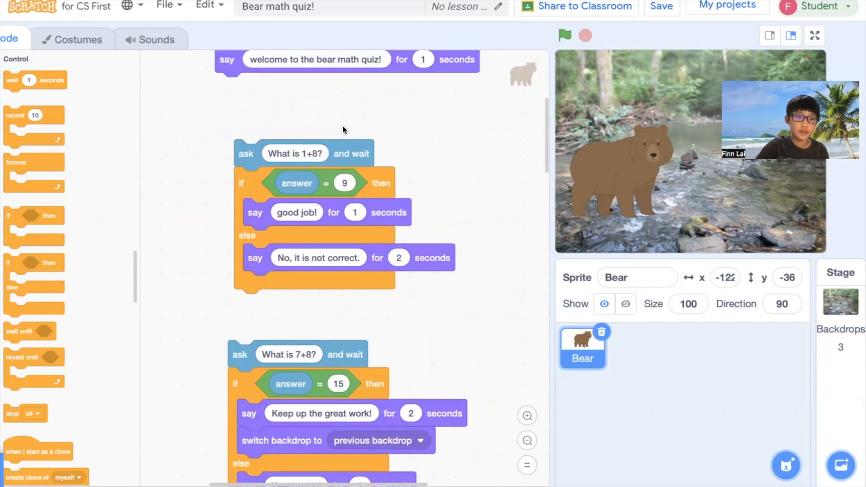
pyautogui.moveTo(326, 183)
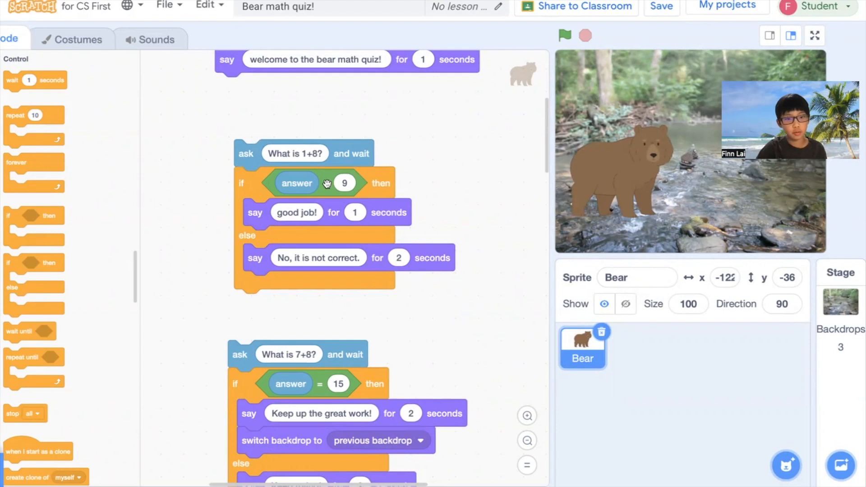
pyautogui.moveTo(271, 216)
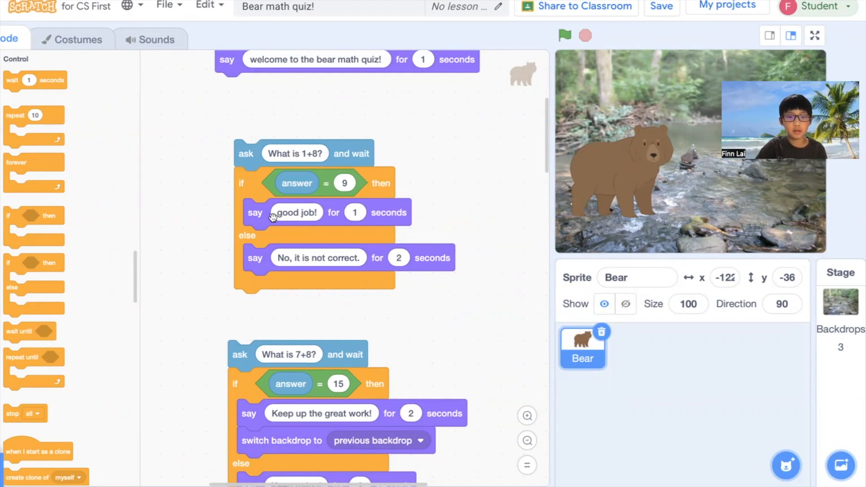
pyautogui.moveTo(395, 212)
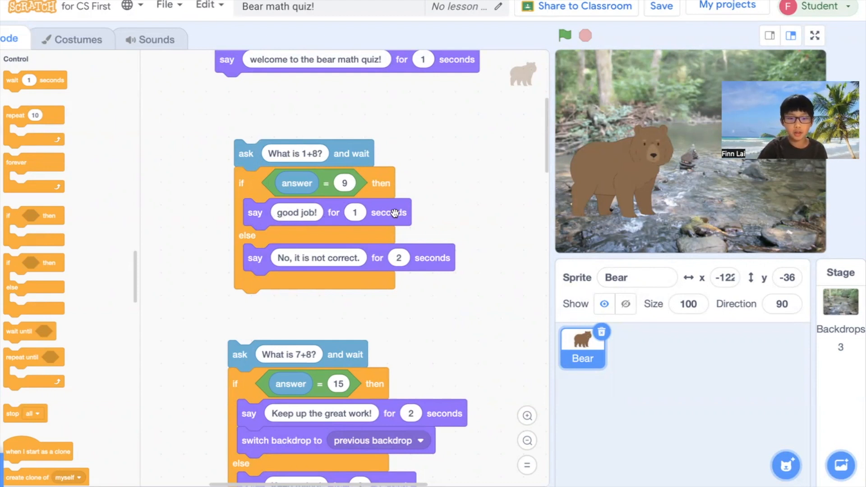
pyautogui.moveTo(254, 232)
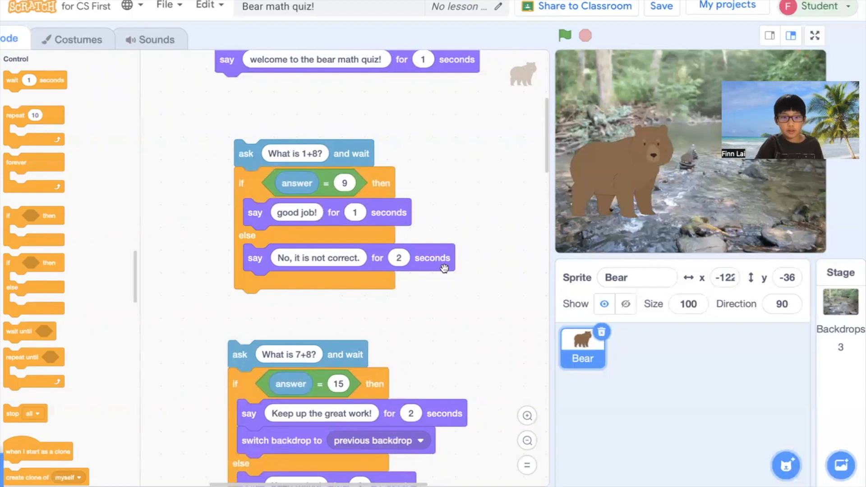
pyautogui.moveTo(463, 185)
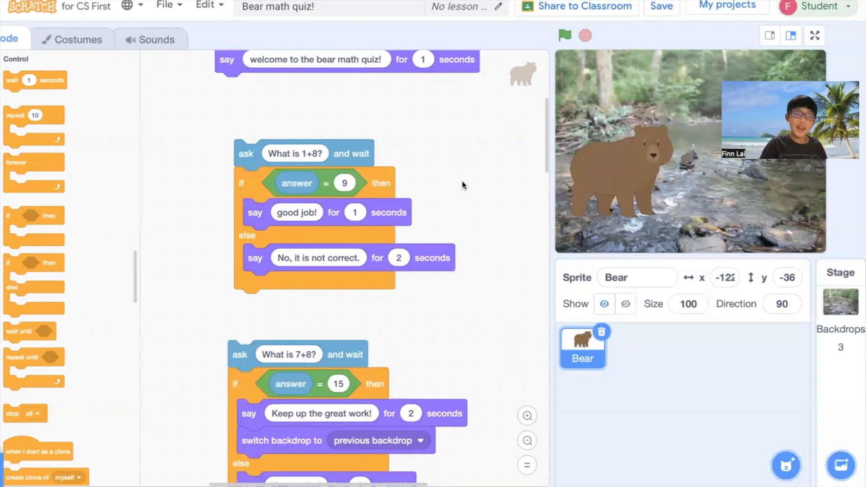
pyautogui.moveTo(467, 187)
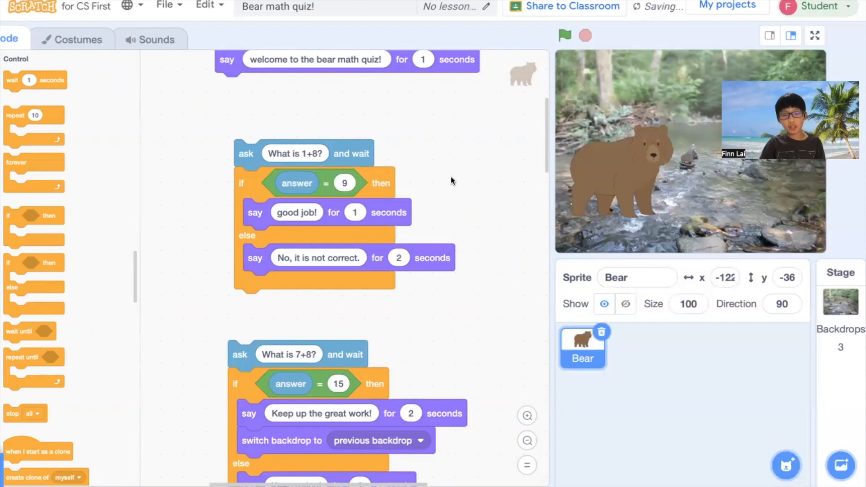
# - Scroll down past the 1+8 block to the 'Keep trying!' reply and 2+3 question
pyautogui.scroll(-3)
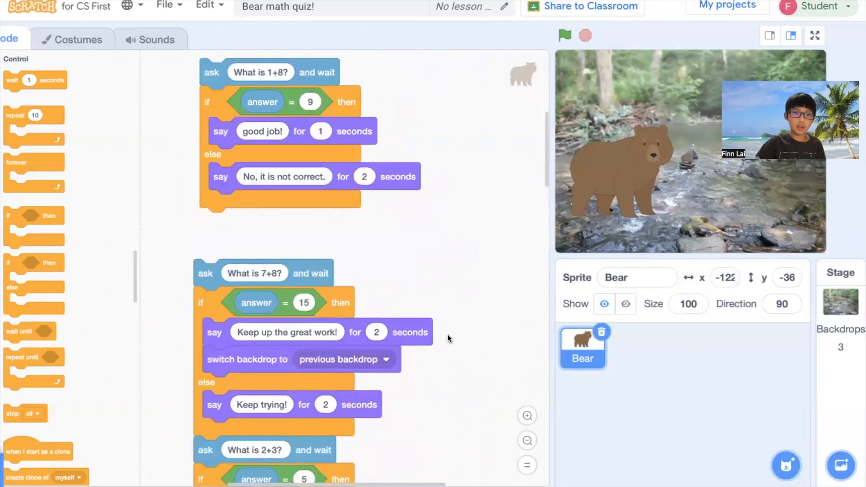
pyautogui.scroll(-3)
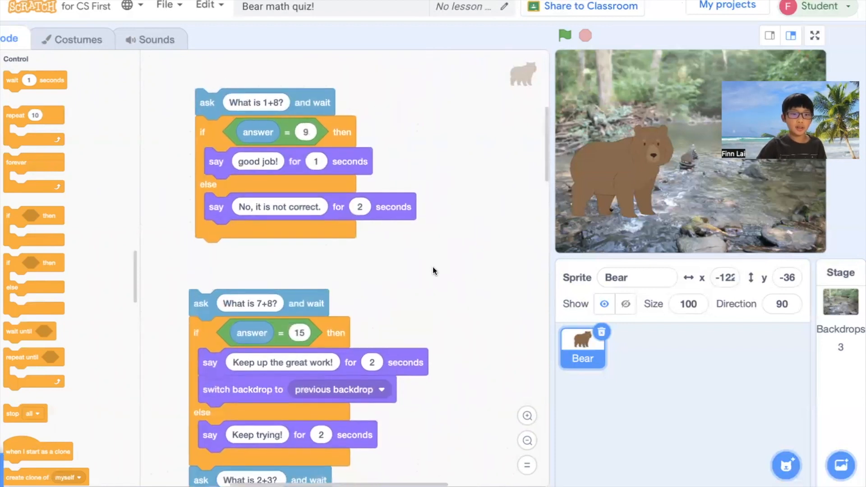